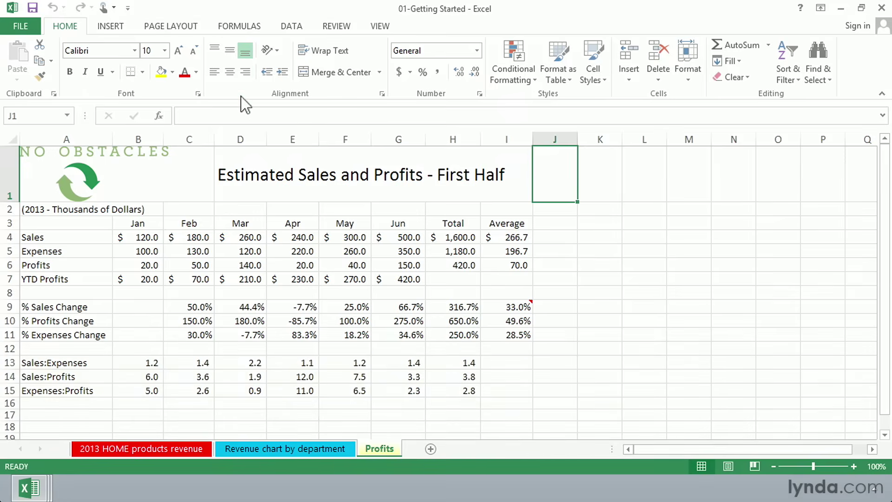
{"action": "mouse_move", "coordinate": [239, 139]}
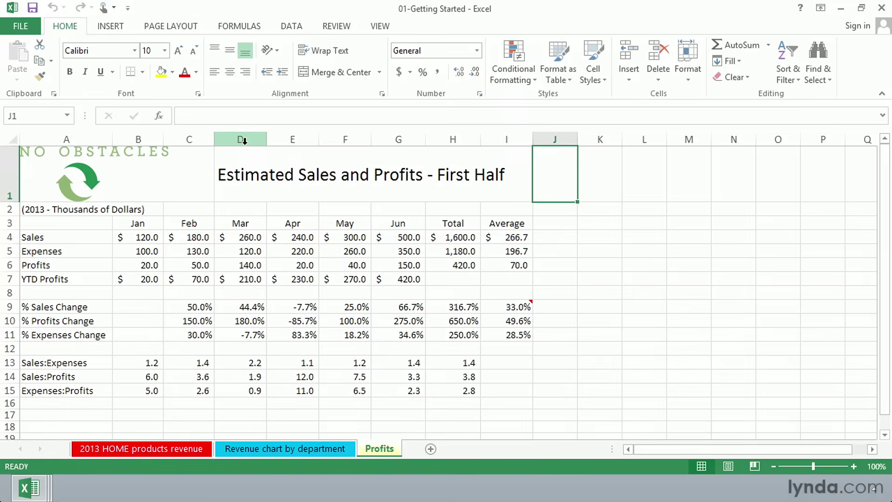
{"action": "mouse_move", "coordinate": [193, 114]}
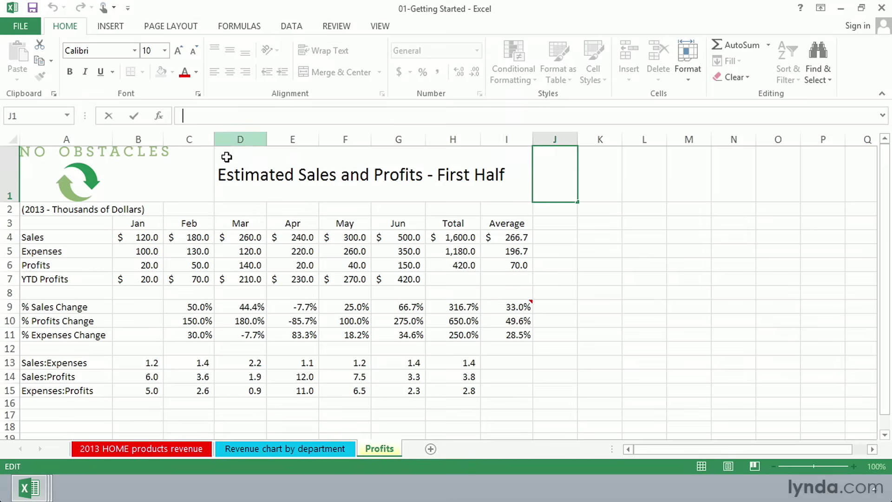
{"action": "mouse_move", "coordinate": [617, 298]}
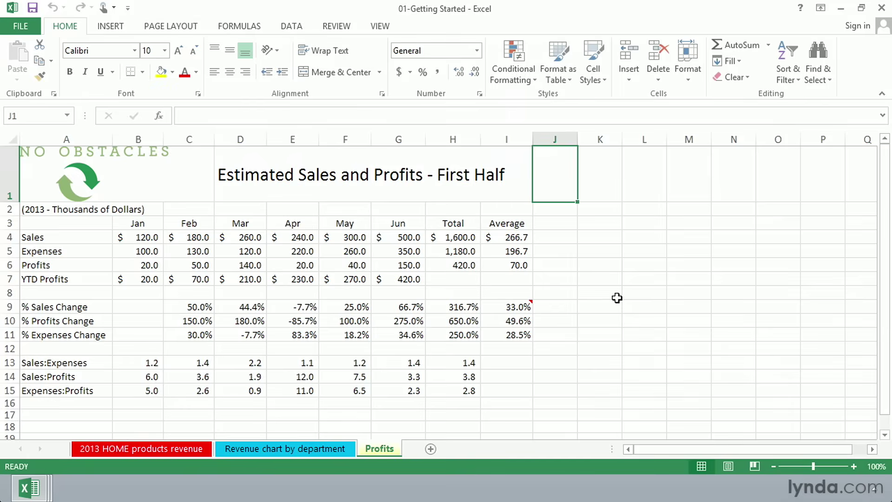
Move down to G5, then select G4 to confirm June Sales is a typed 500.
{"action": "key", "text": "Down"}
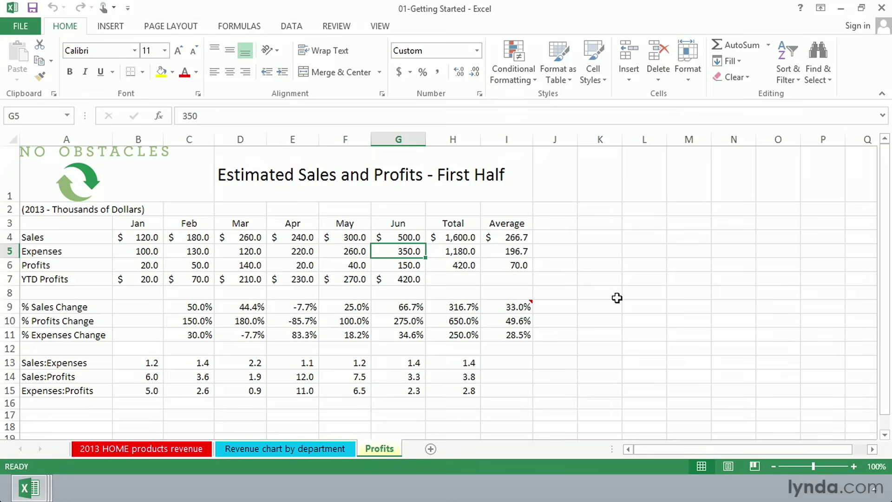
{"action": "left_click", "coordinate": [398, 238]}
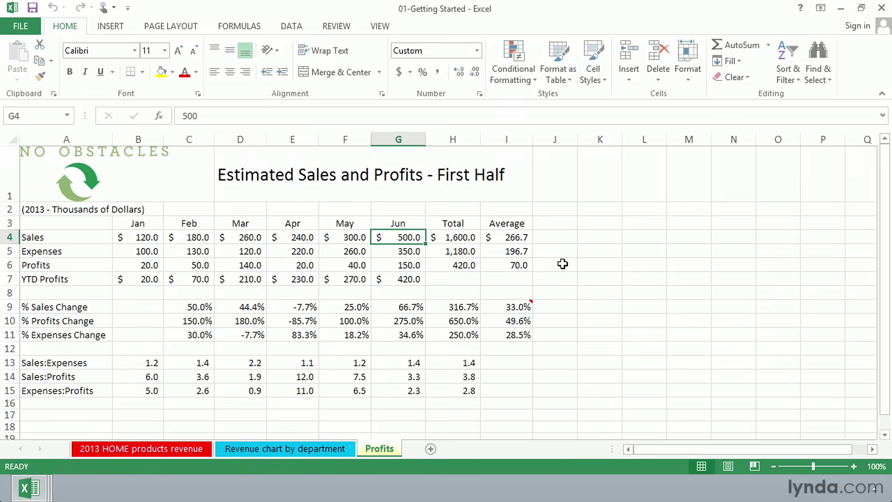
{"action": "mouse_move", "coordinate": [549, 274]}
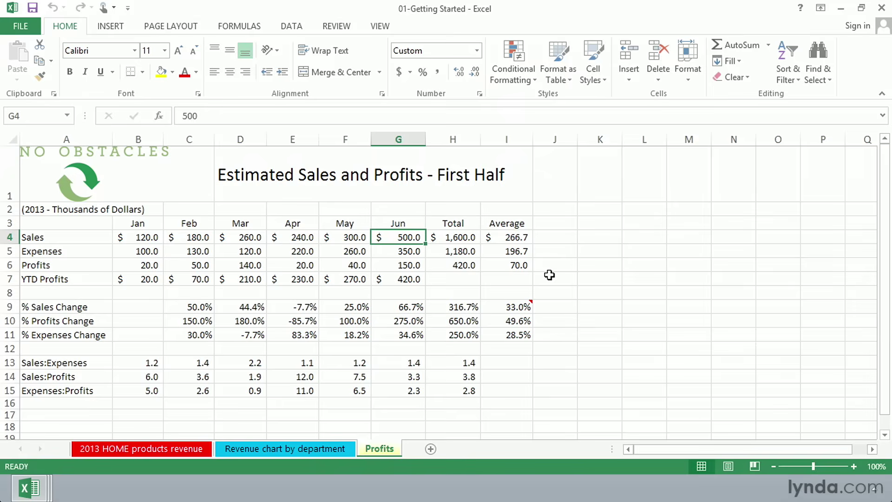
Show H4 as =SUM(B4:G4) and I4 as =AVERAGE(B4:G4) in the formula bar.
{"action": "left_click", "coordinate": [453, 237]}
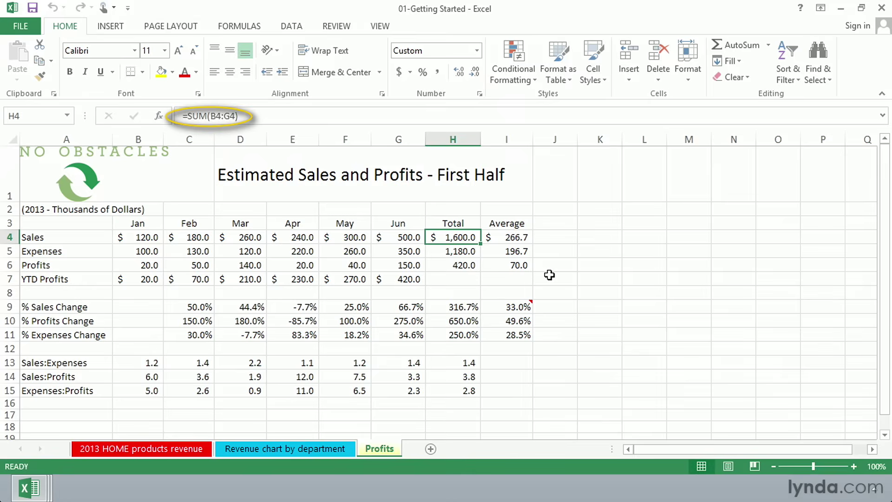
{"action": "left_click", "coordinate": [505, 237]}
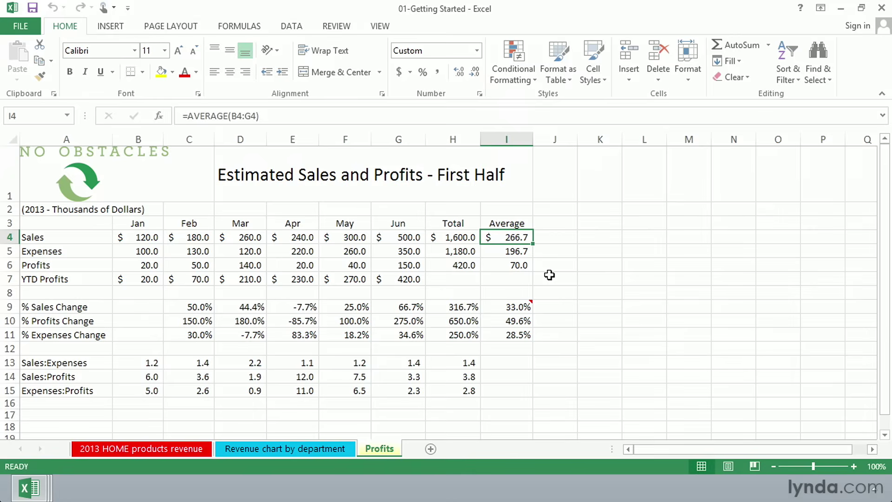
Inspect B4 (120), labels A6 'Profits' and A7 'YTD Profits', and B7 (=B6).
{"action": "left_click", "coordinate": [397, 237]}
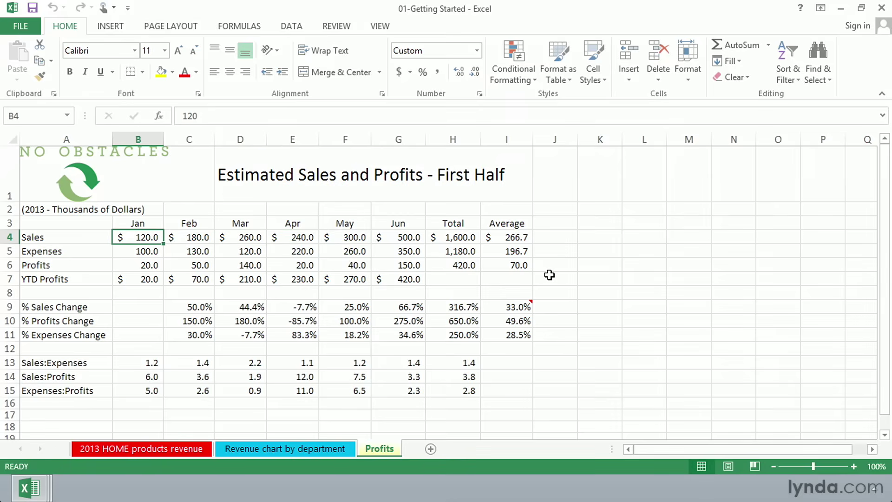
{"action": "left_click", "coordinate": [66, 251]}
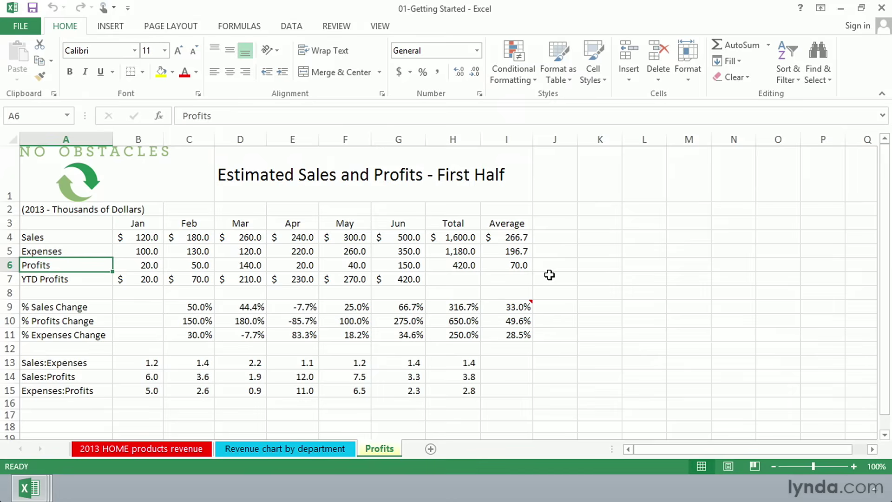
{"action": "left_click", "coordinate": [66, 278]}
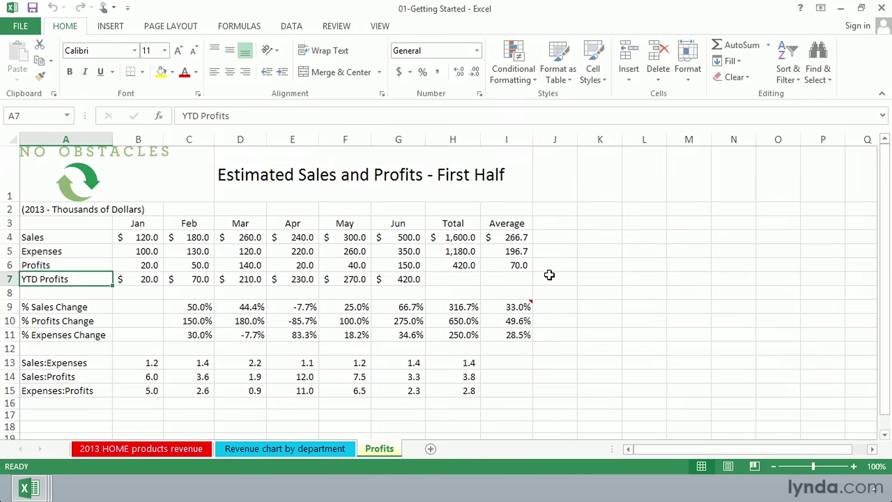
{"action": "left_click", "coordinate": [138, 279]}
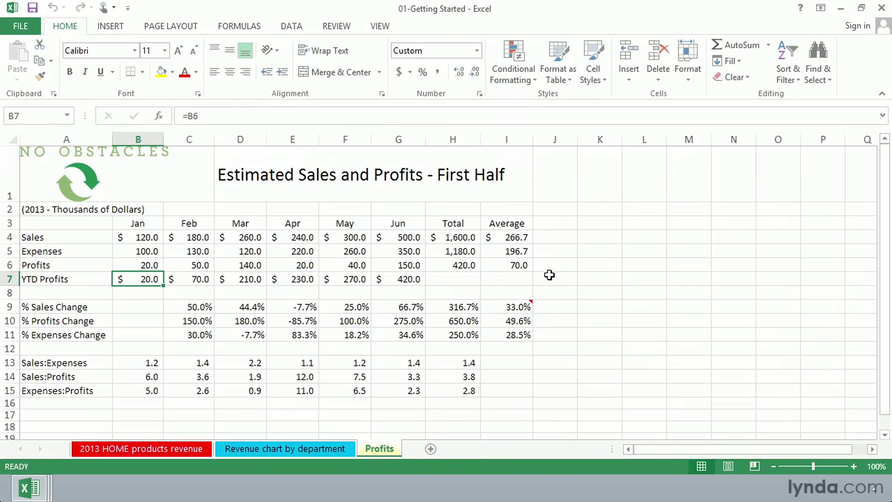